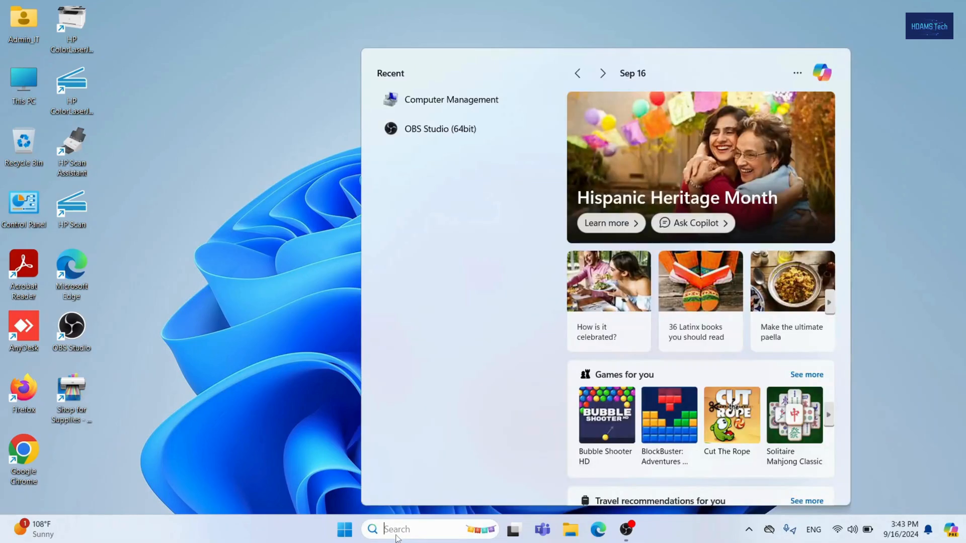
Start DiskPart in an administrator Command Prompt and list disks, showing online Disk 0 (476 GB)
text(cmd)
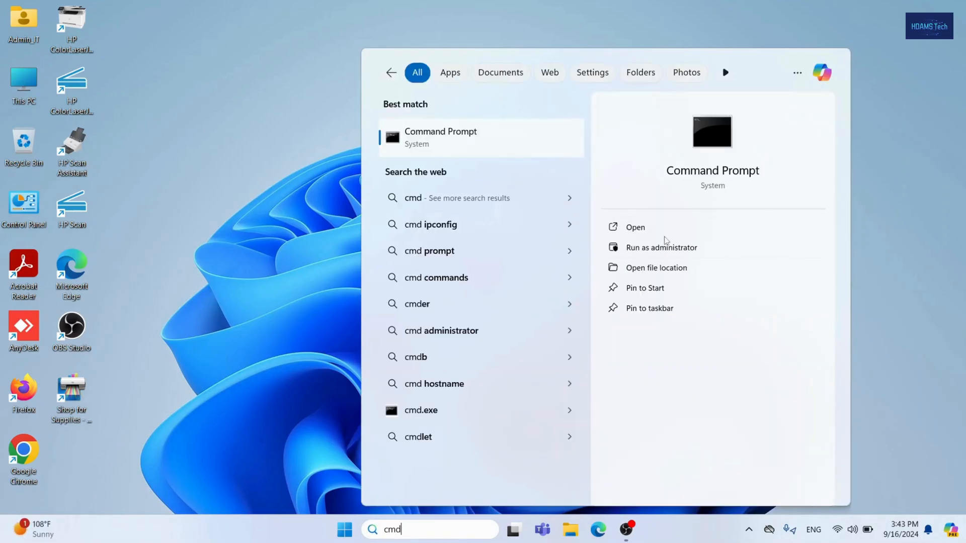
click(661, 247)
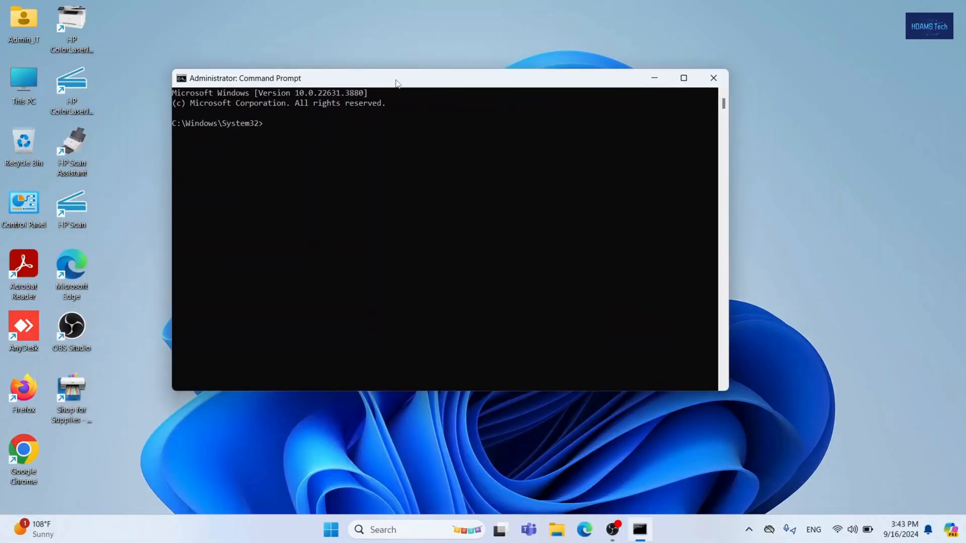
text(disk)
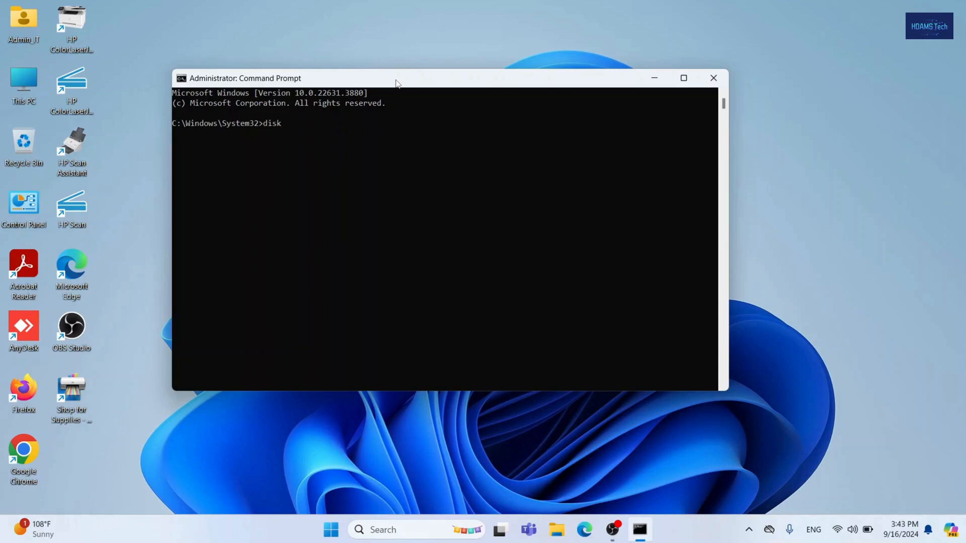
text(part)
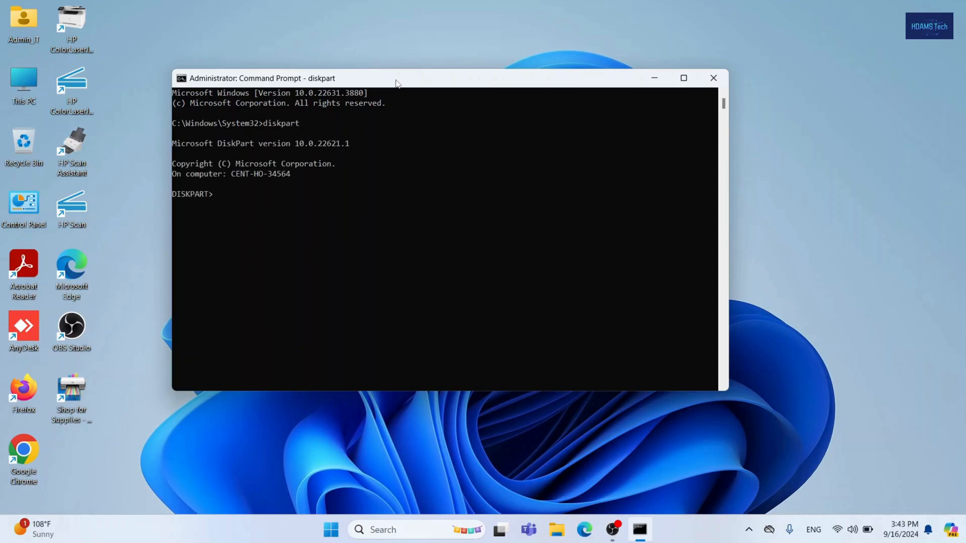
text(list disk)
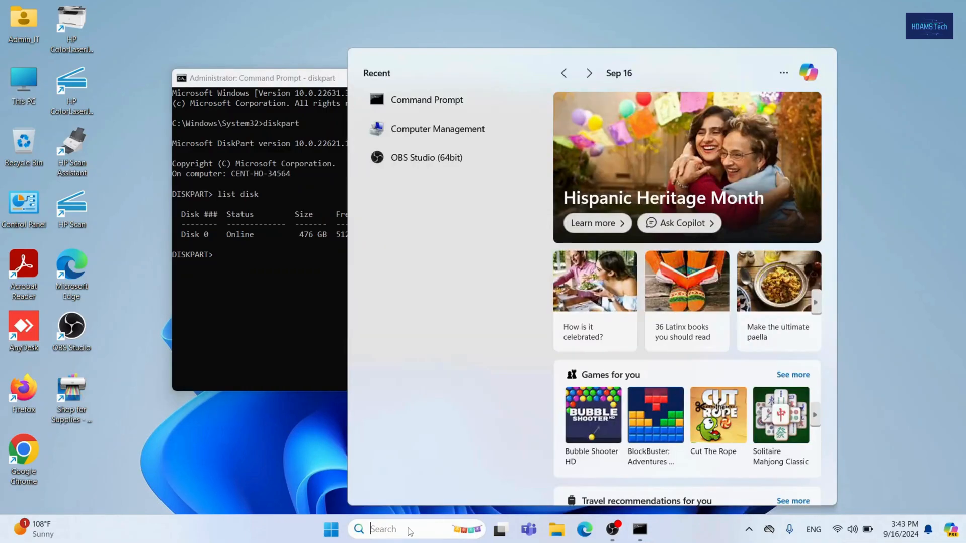
Open Disk Management in Computer Management and inspect C: options beside the 761 MB recovery partition
text(computer Management)
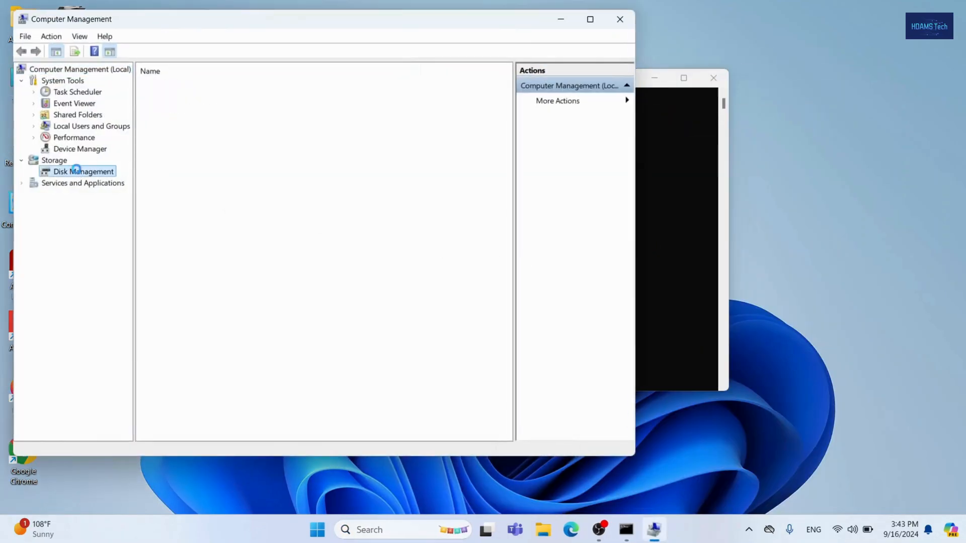
click(83, 171)
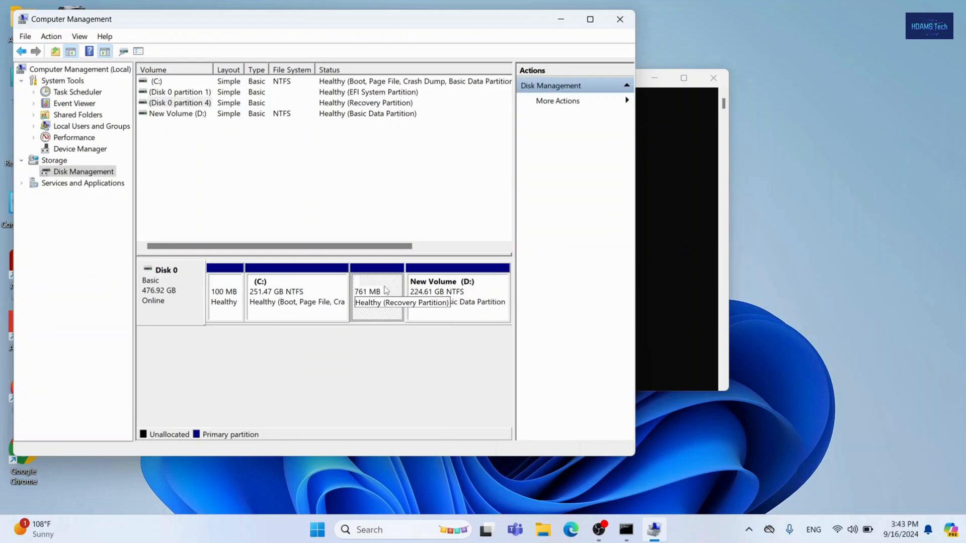
right_click(296, 296)
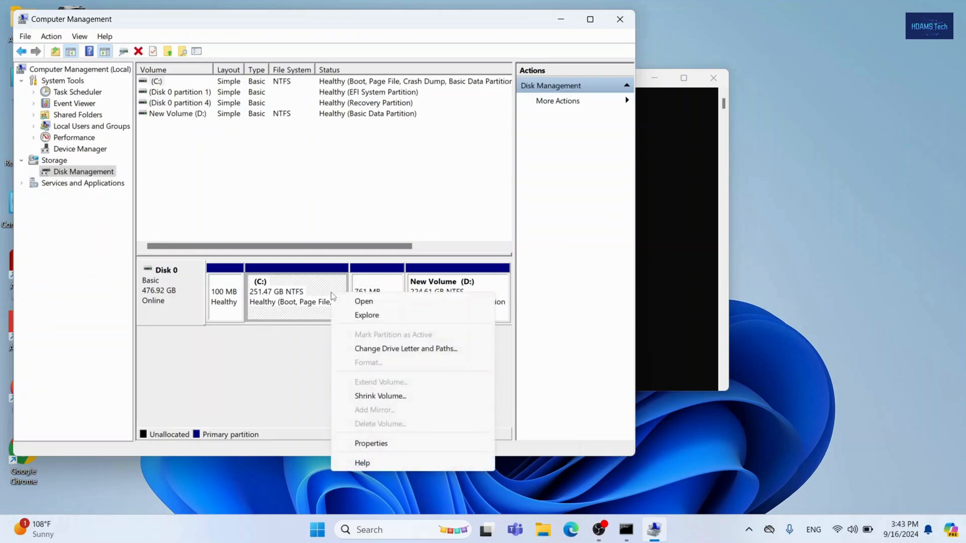
mouse_move(354, 289)
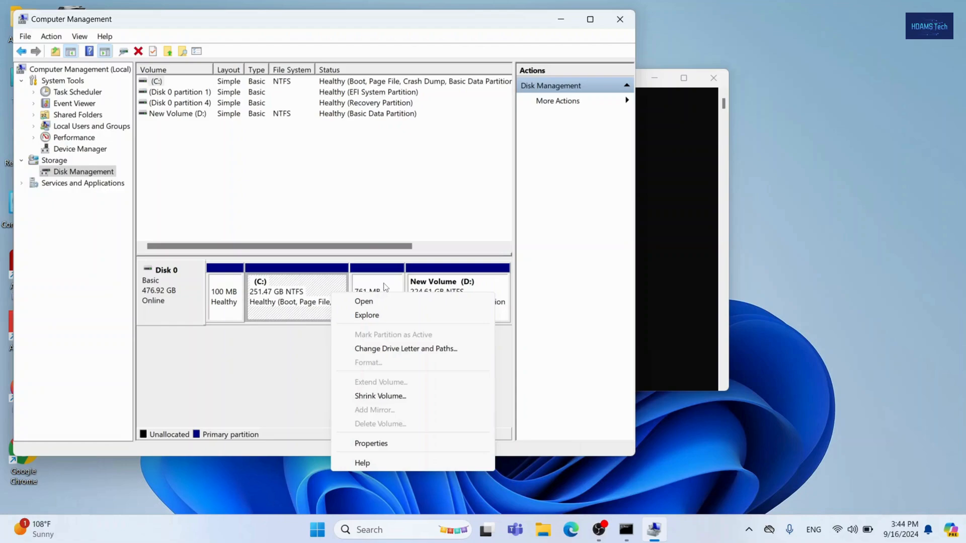
mouse_move(331, 292)
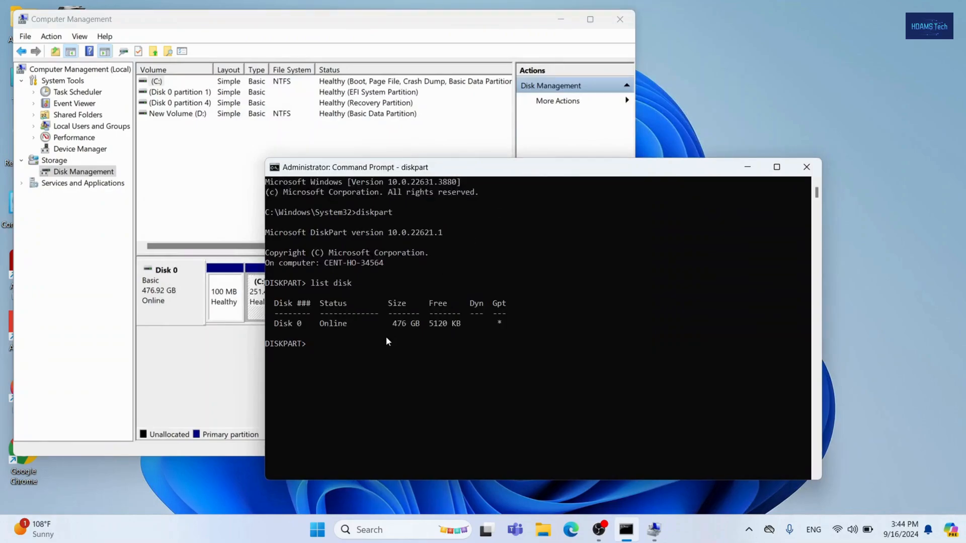
Select Disk 0 in DiskPart and list its partitions, including Partition 4 (Recovery, 761 MB)
text(select)
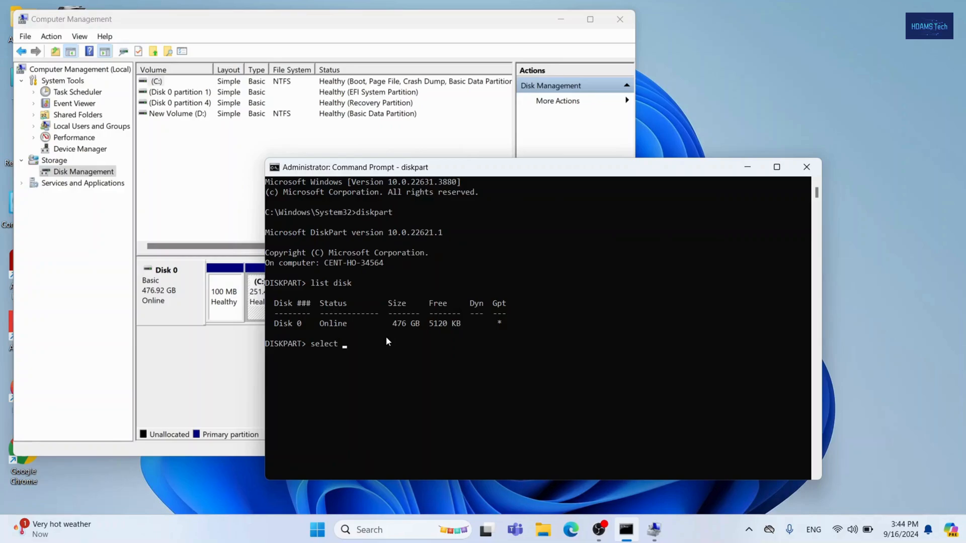
text(d)
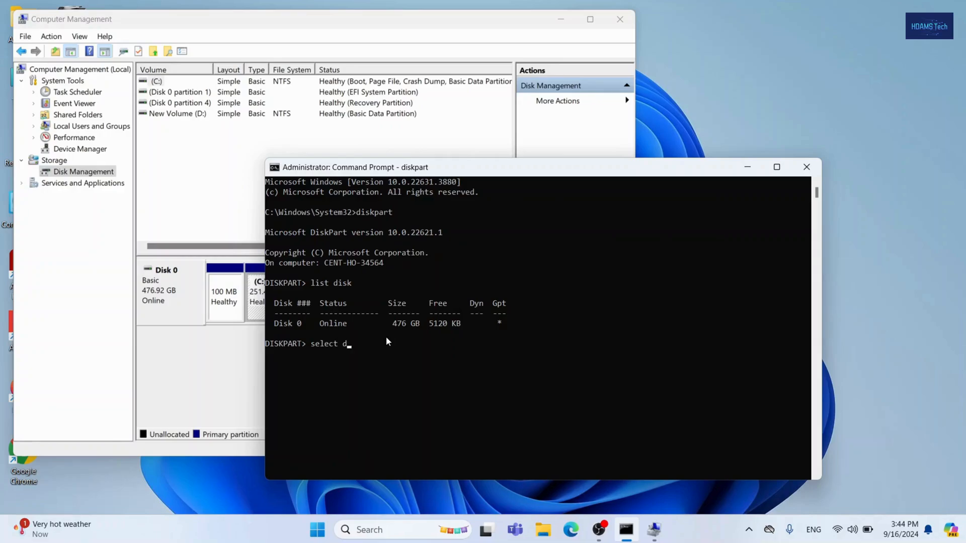
text(isk 0)
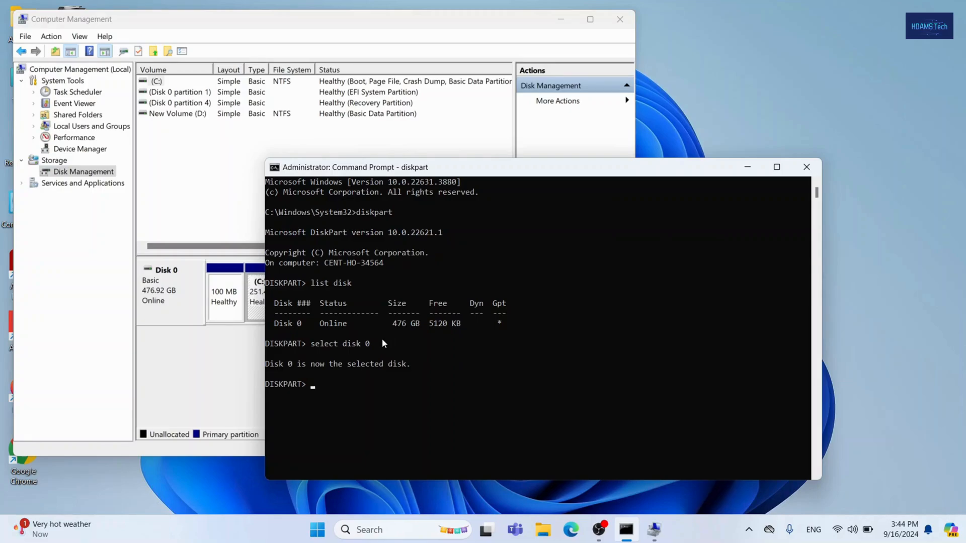
text(list part)
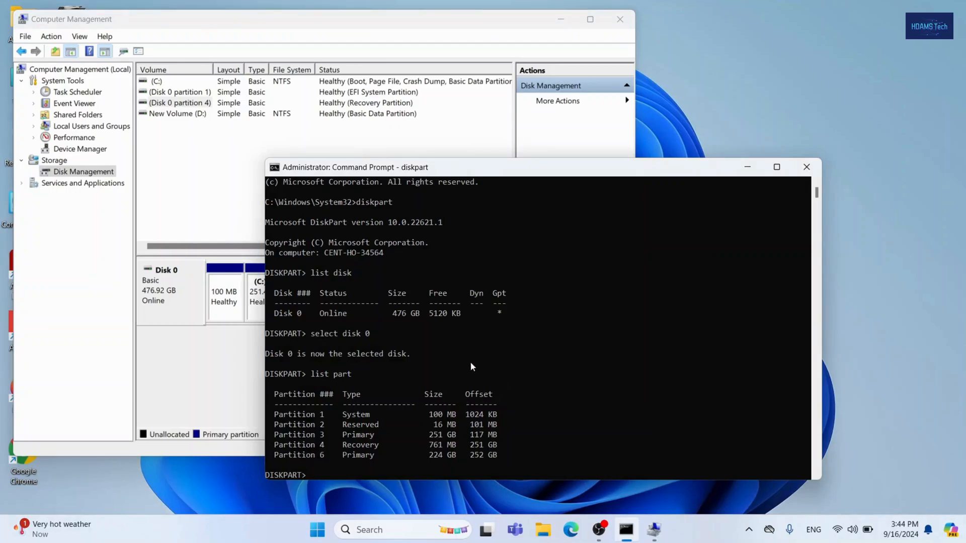
Select partition 4, delete it with 'delete part override', and exit DiskPart
text(select part)
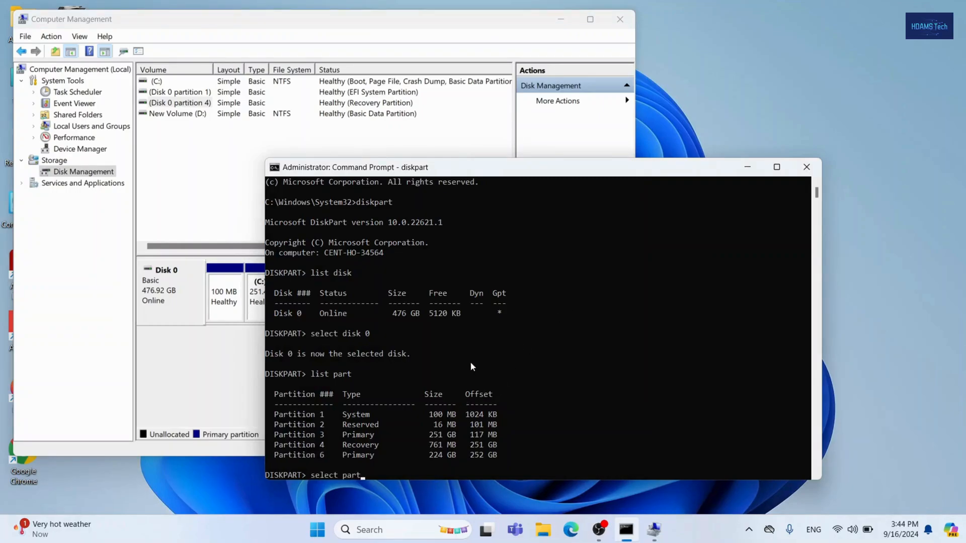
text(4)
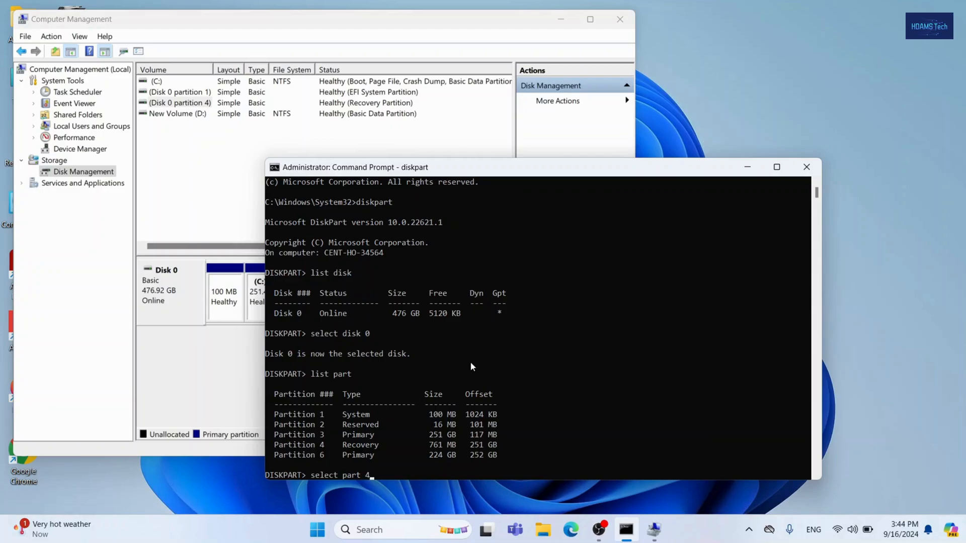
key(enter)
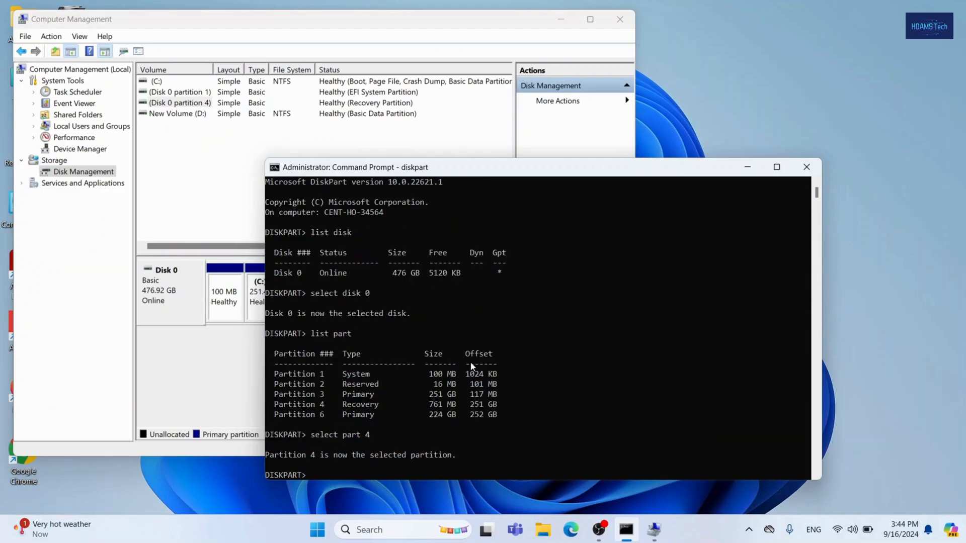
text(delete)
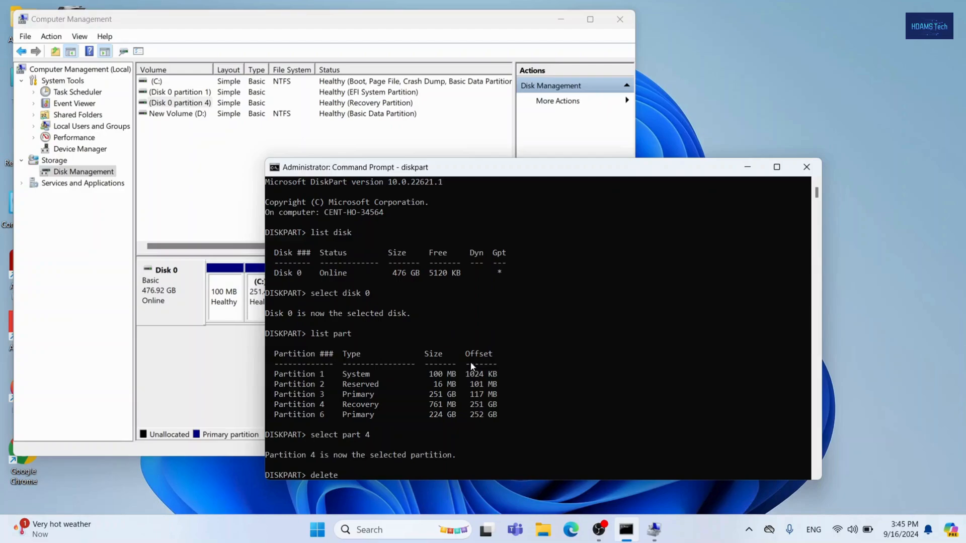
text(n)
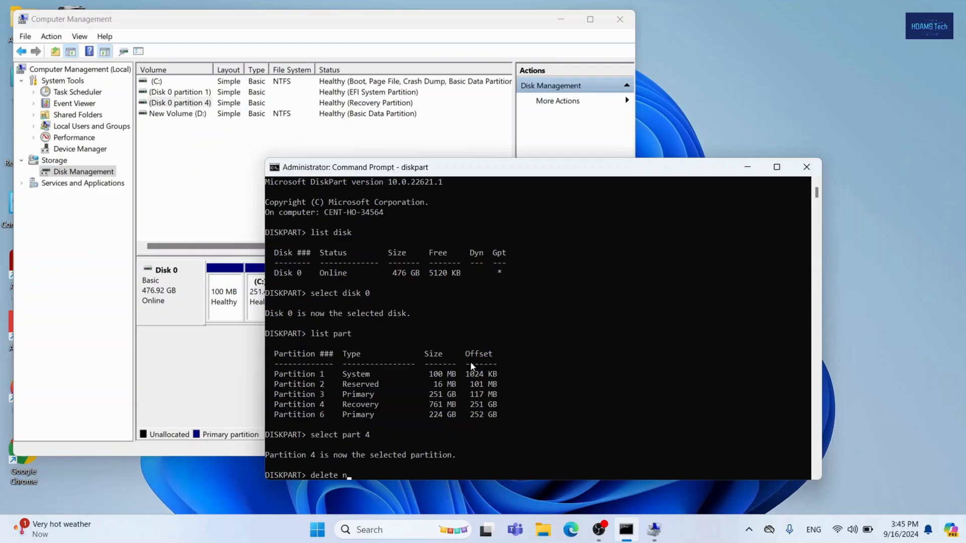
text(part)
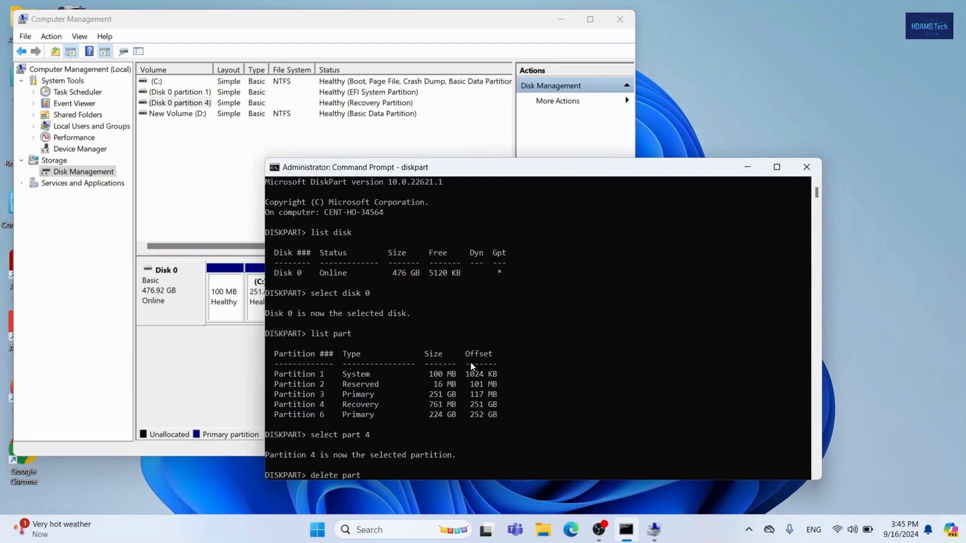
text(over)
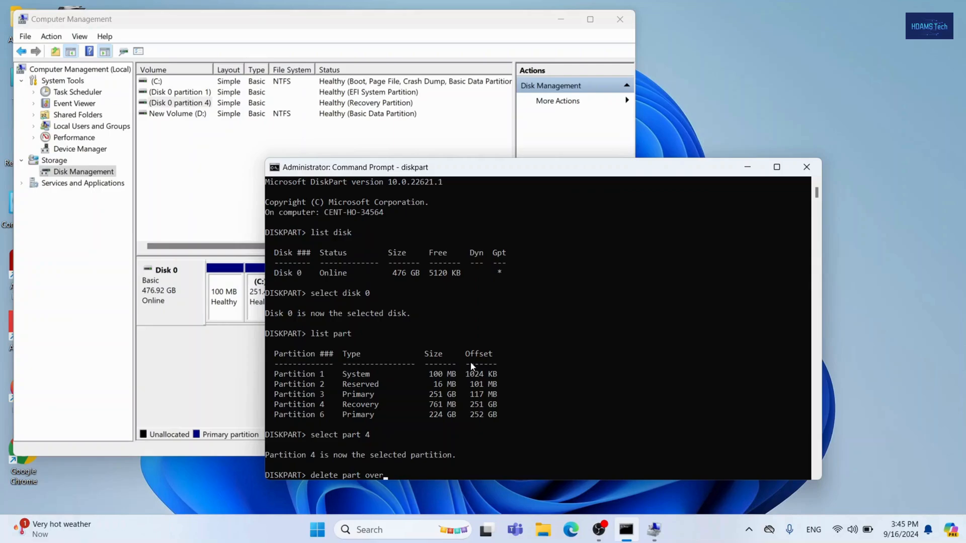
text(ride)
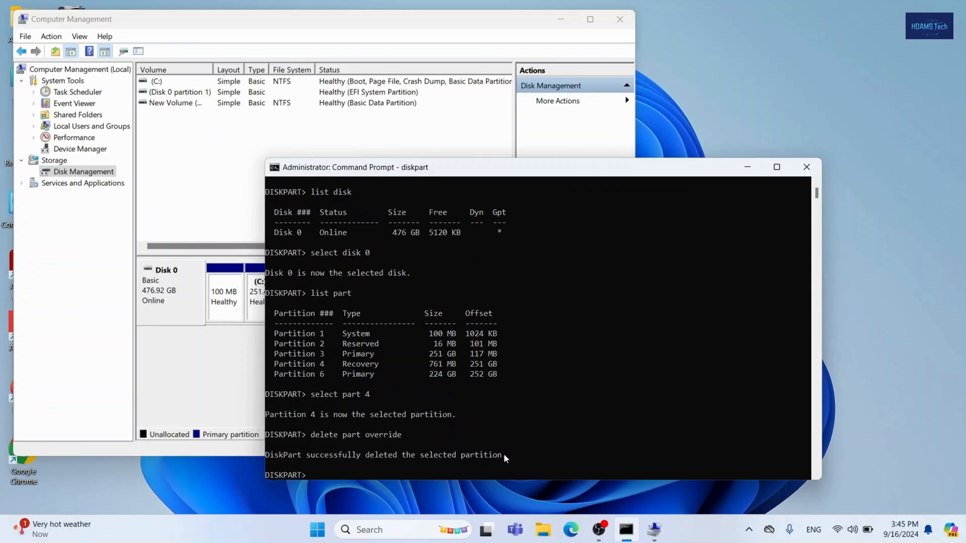
drag(280, 455, 507, 455)
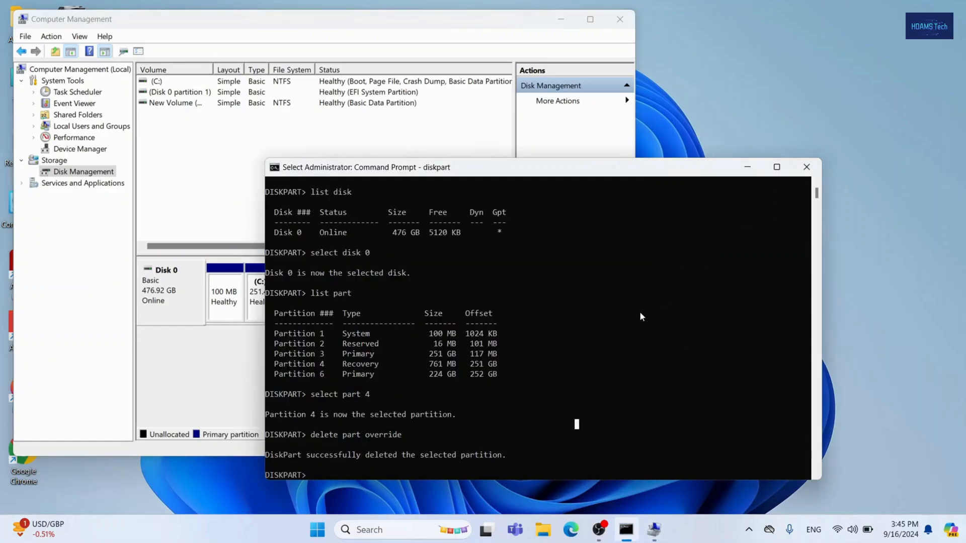
text(exit)
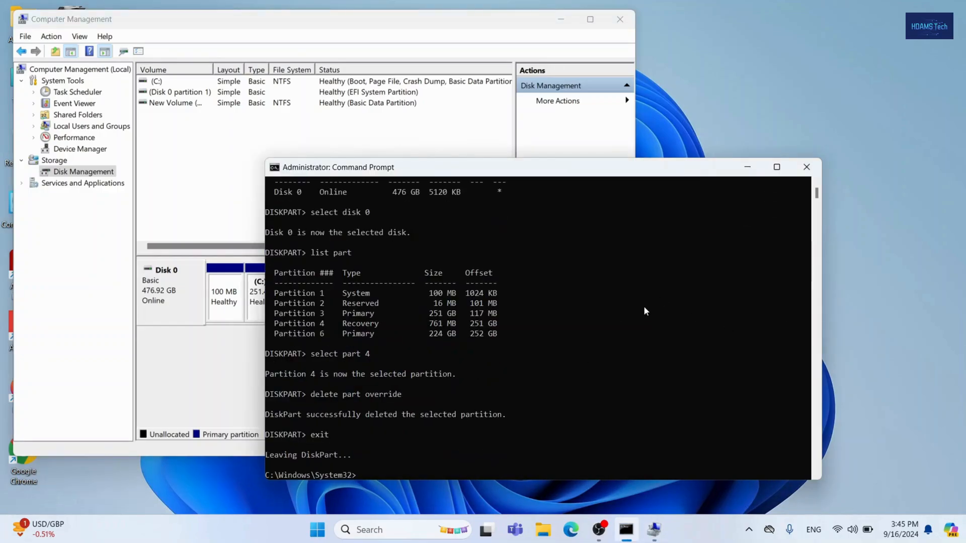
Extend the C: volume into the 765 MB unallocated space, growing it to 252.22 GB
click(805, 167)
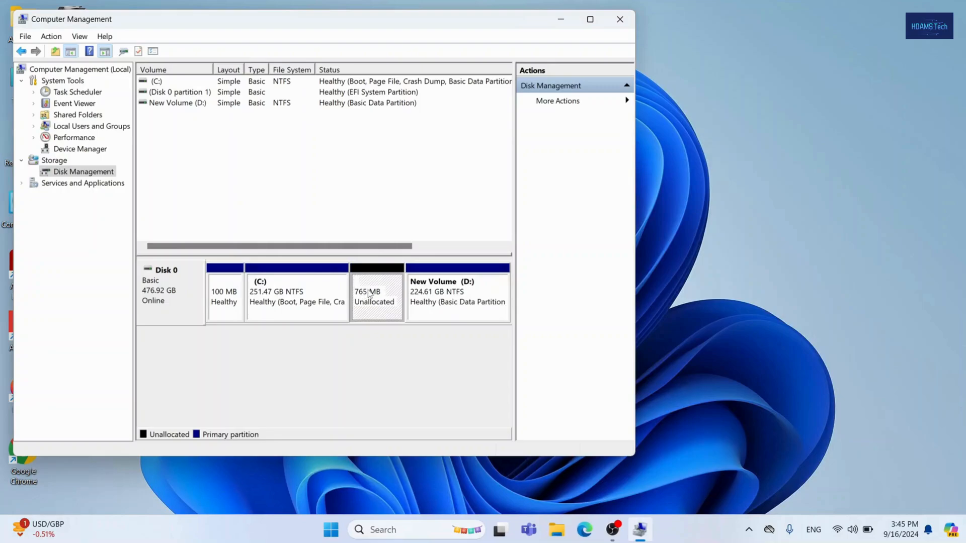
click(296, 293)
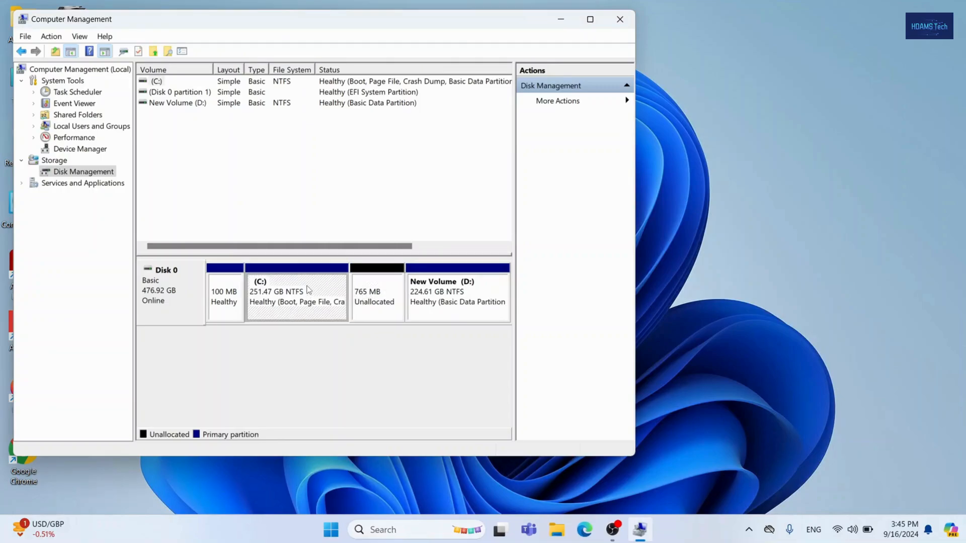
right_click(295, 292)
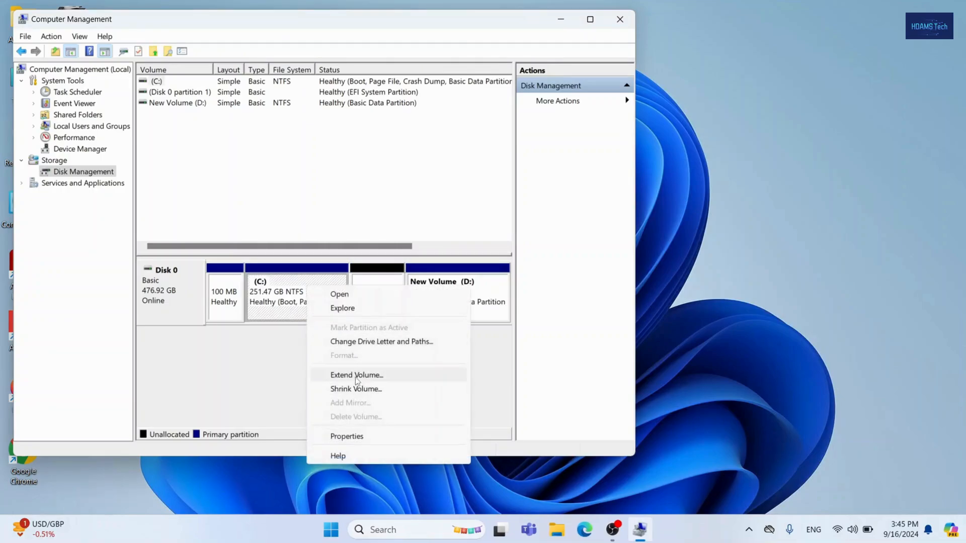
click(356, 375)
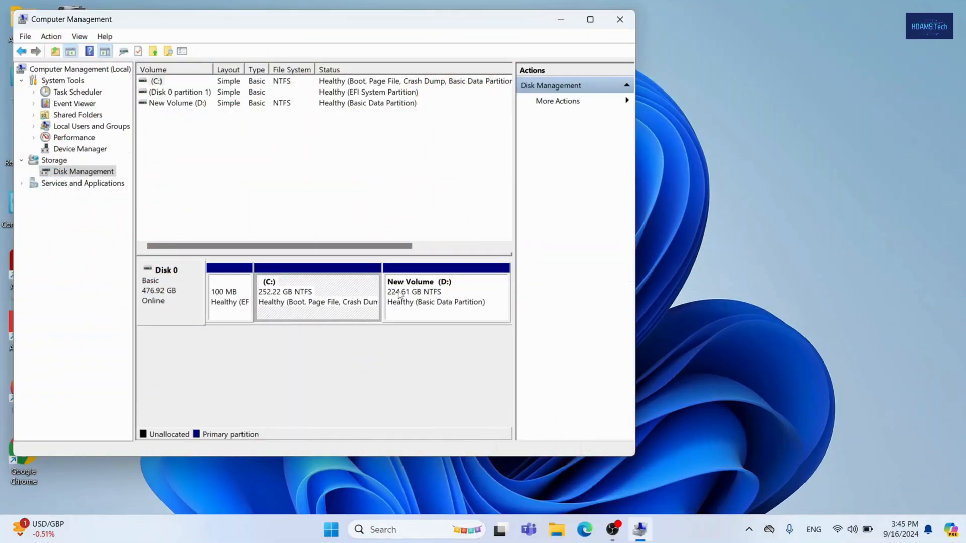
mouse_move(317, 298)
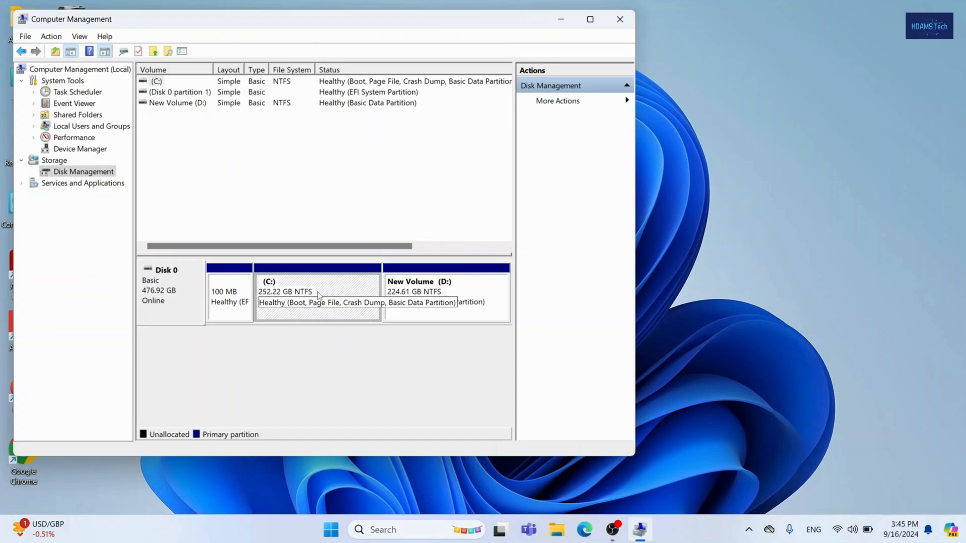
mouse_move(320, 295)
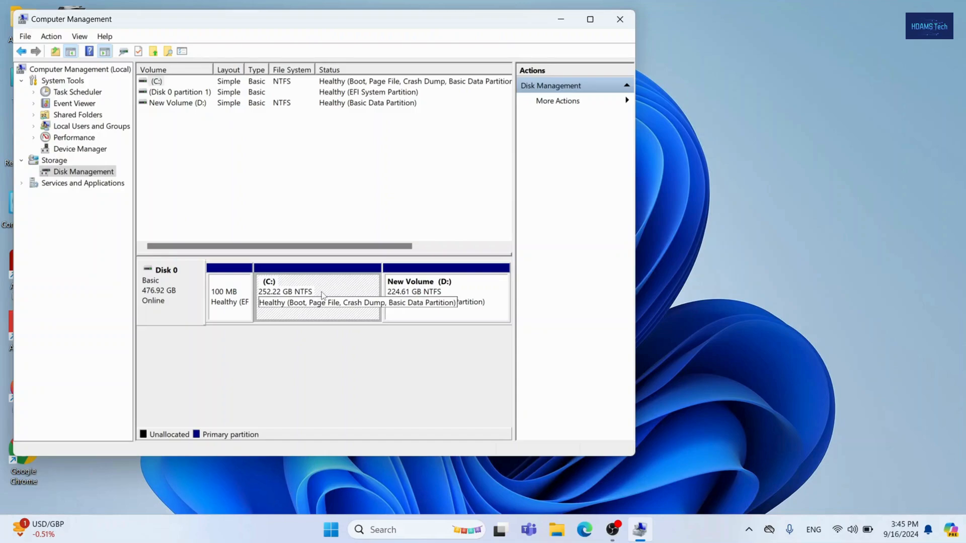